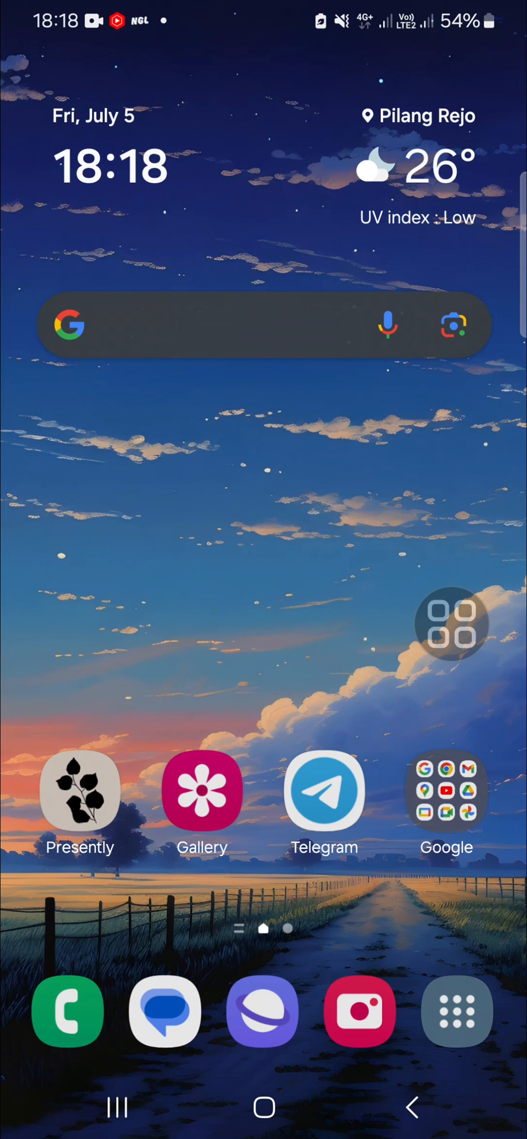
# Step: Open the app drawer and swipe through its pages to locate Settings
pyautogui.click(452, 622)
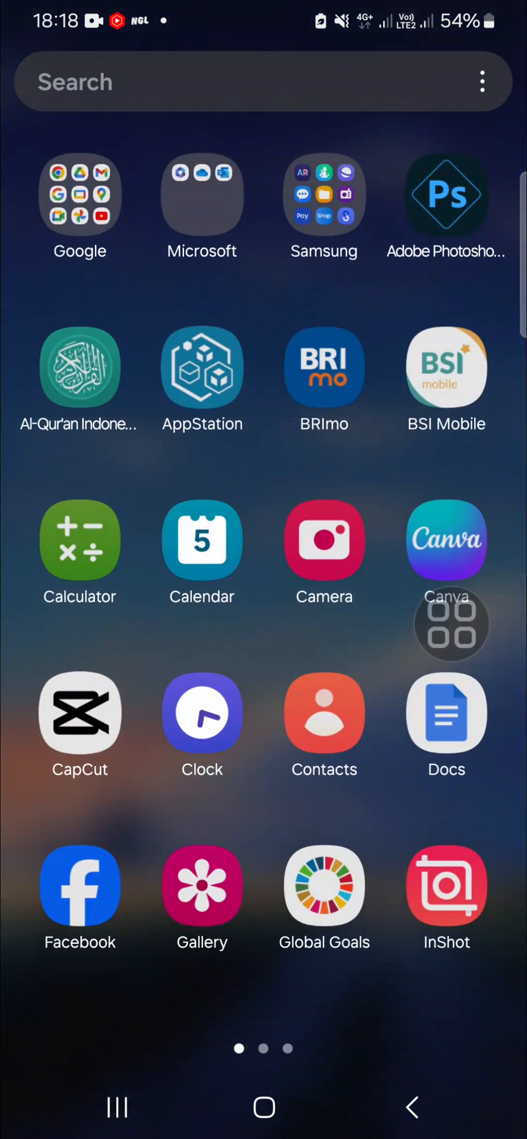
pyautogui.hscroll(-3)
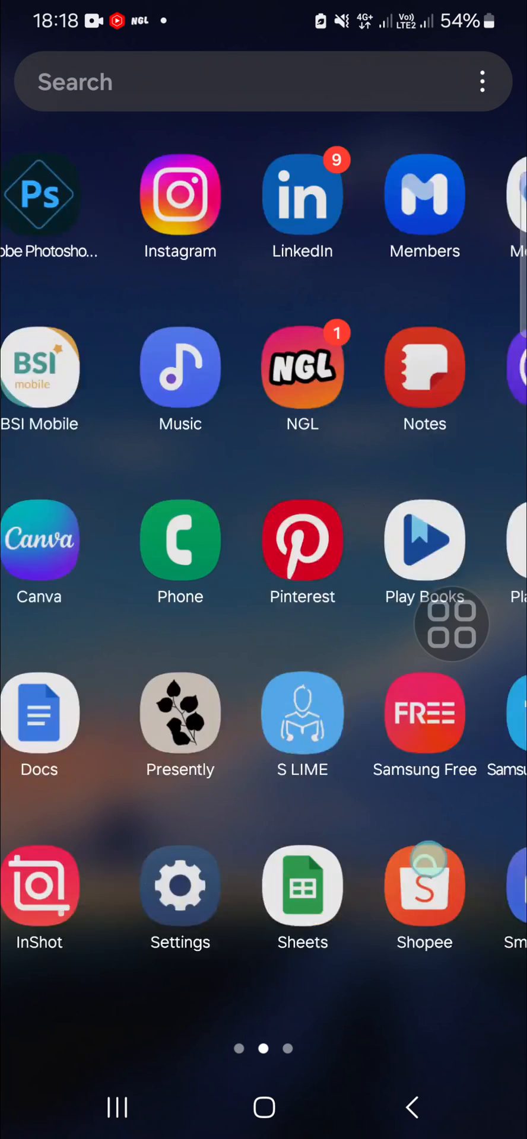
pyautogui.hscroll(3)
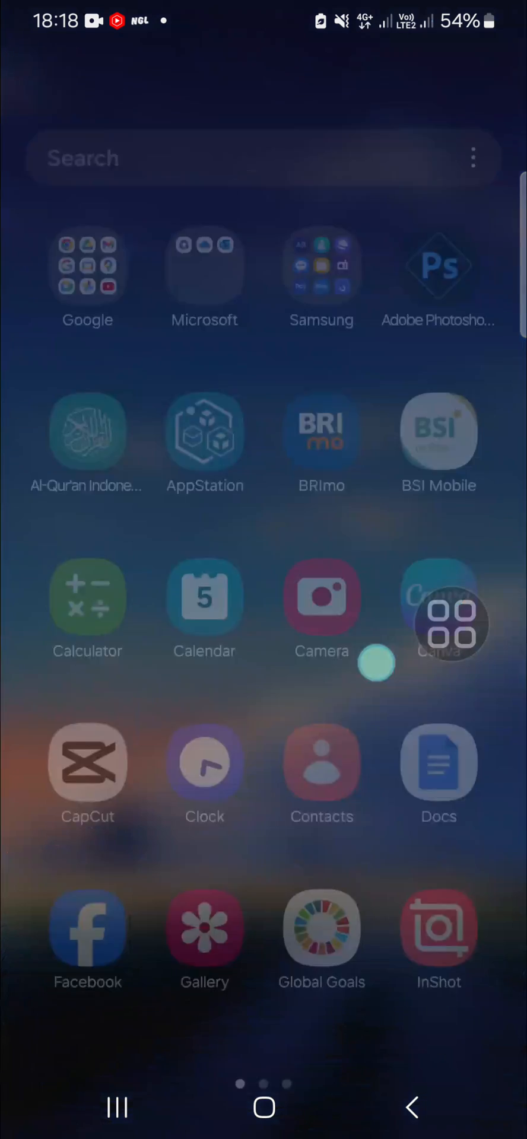
pyautogui.hscroll(-3)
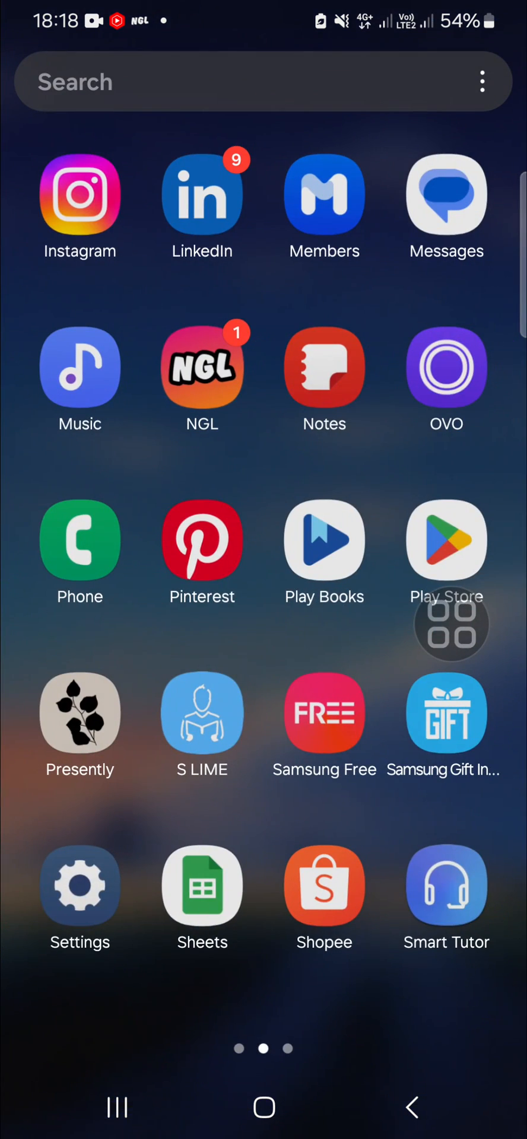
# Step: Launch Settings and go to the Wallpaper and style Color palette page
pyautogui.click(79, 884)
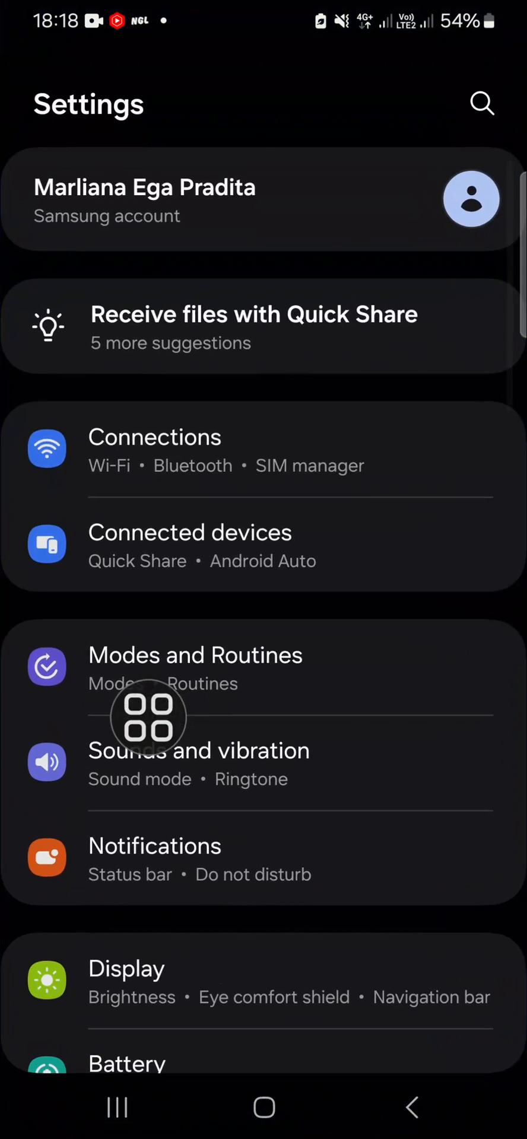
pyautogui.scroll(-3)
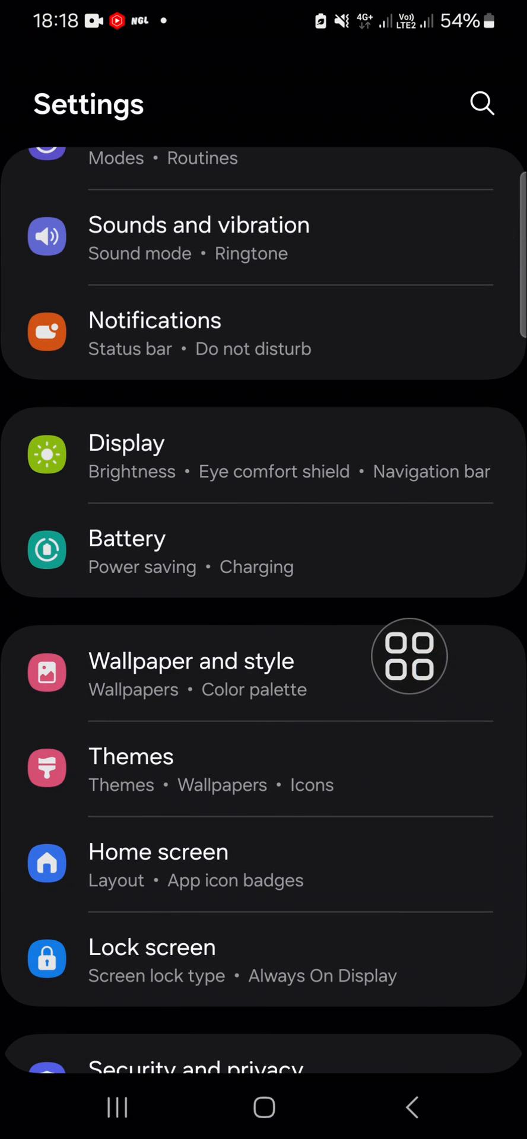
pyautogui.click(191, 660)
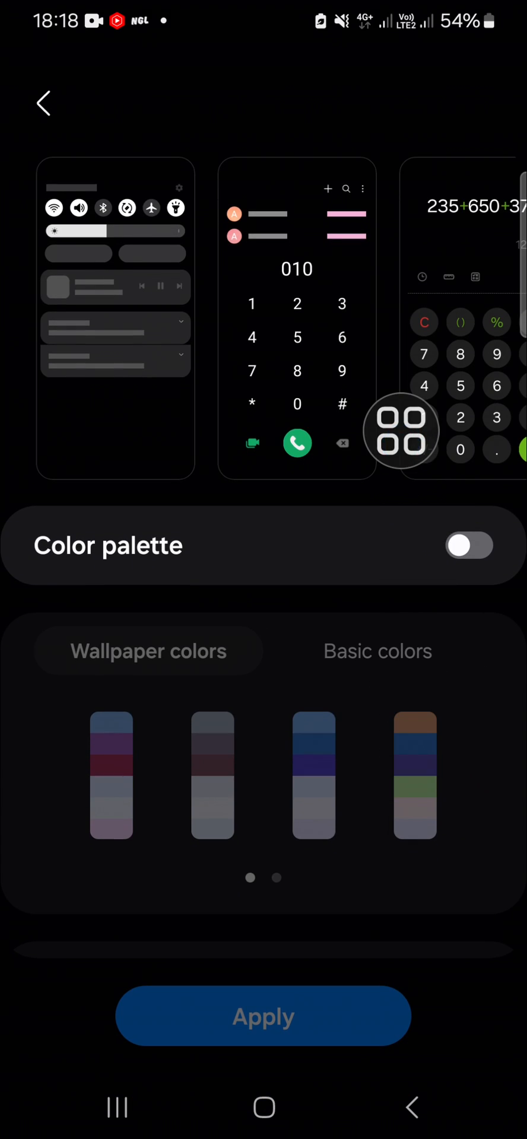
# Step: Switch the Color palette on and pick the fourth, brown wallpaper palette
pyautogui.click(469, 546)
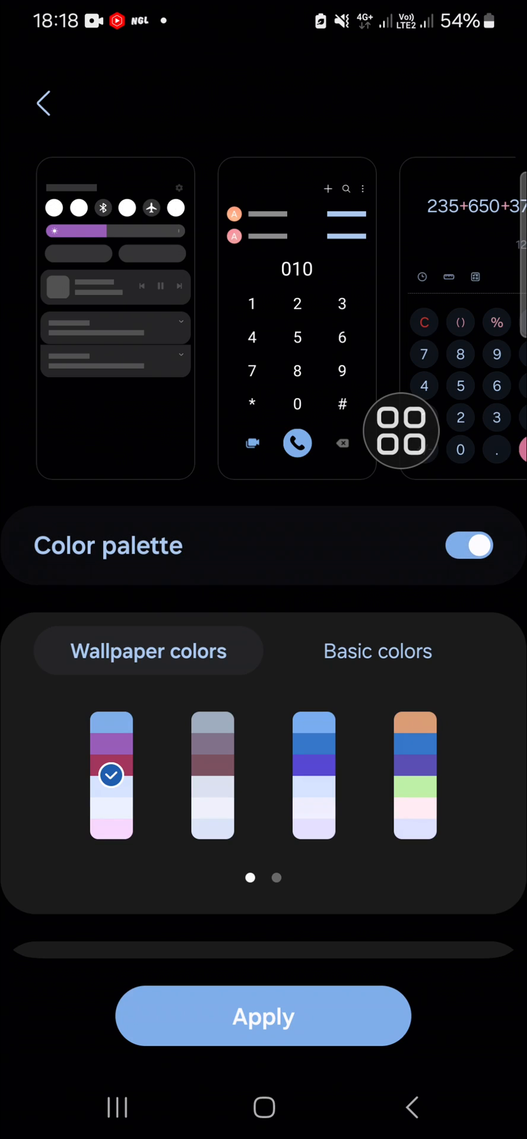
pyautogui.moveTo(401, 429); pyautogui.dragTo(353, 499)
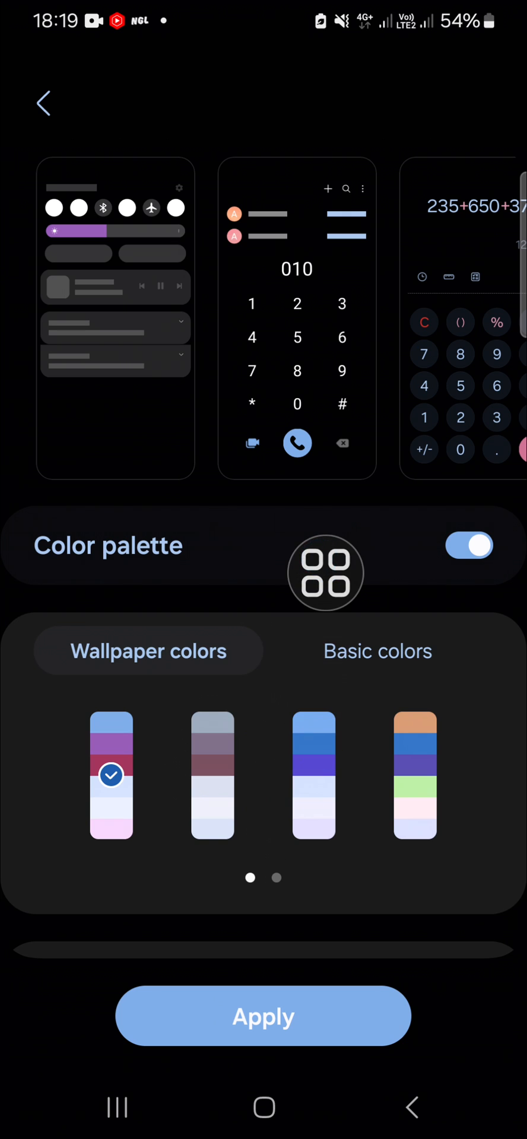
pyautogui.click(414, 776)
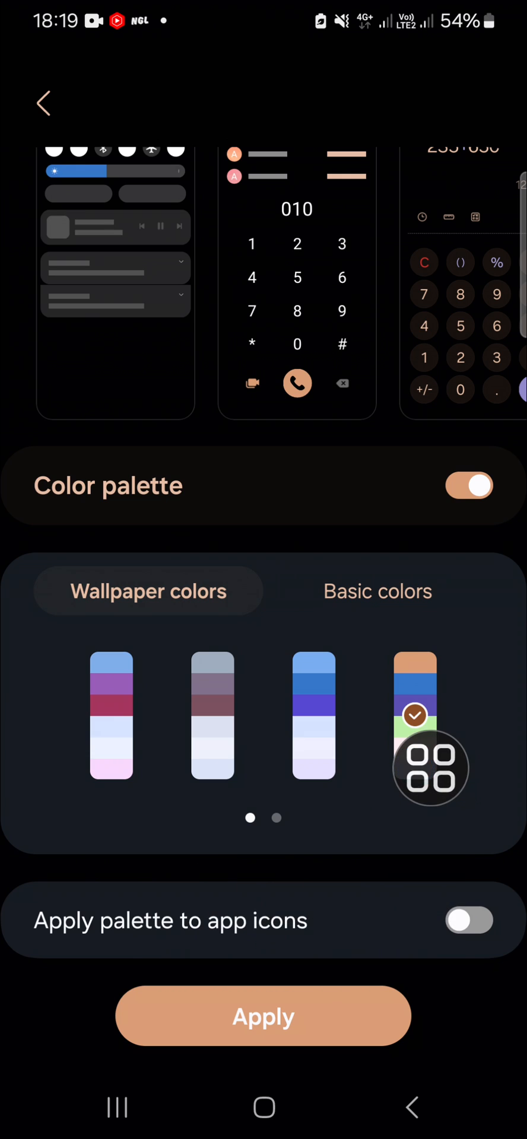
# Step: Enable 'Apply palette to app icons' and apply the brown palette
pyautogui.click(469, 919)
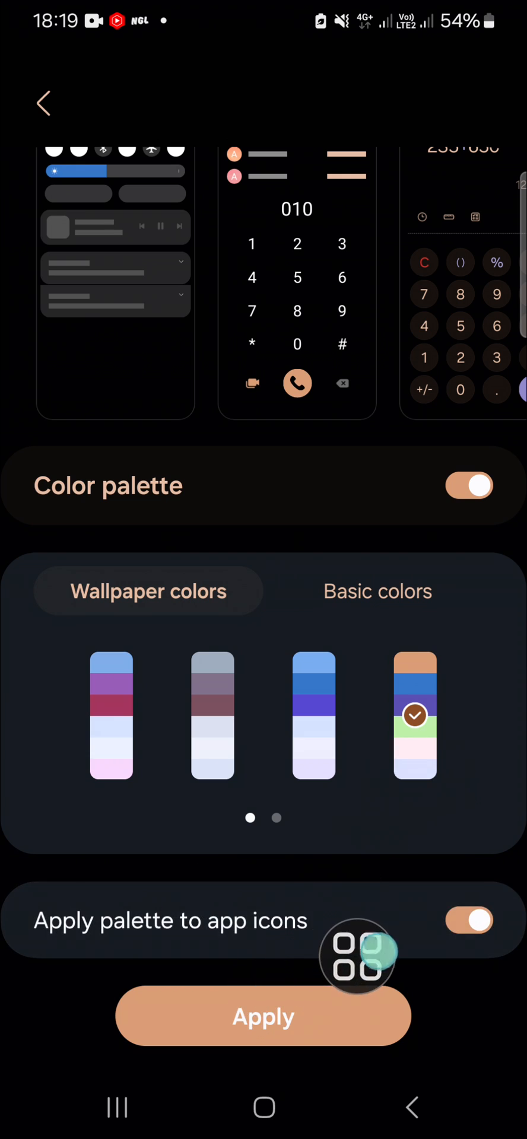
pyautogui.click(468, 919)
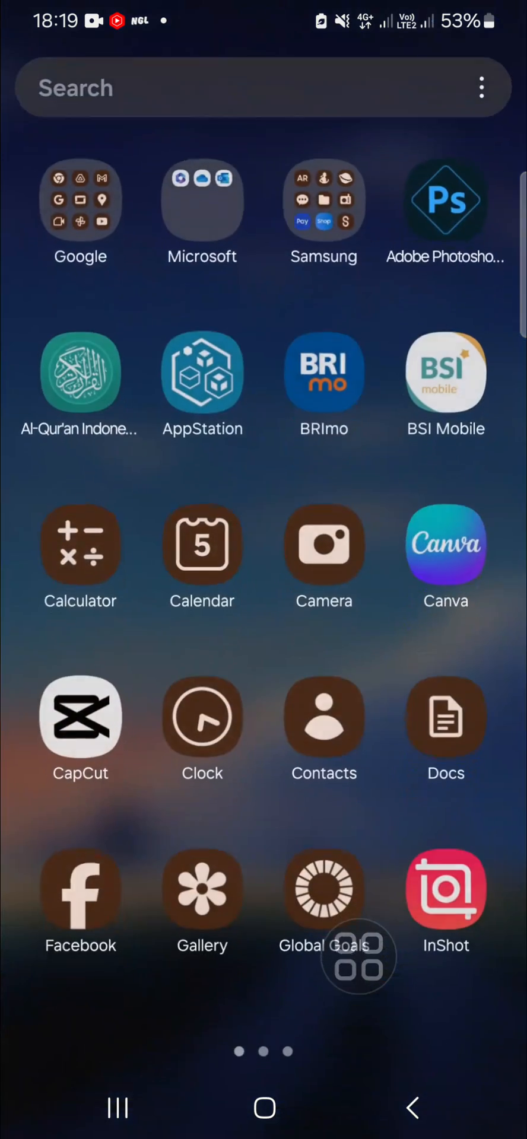
pyautogui.hscroll(-3)
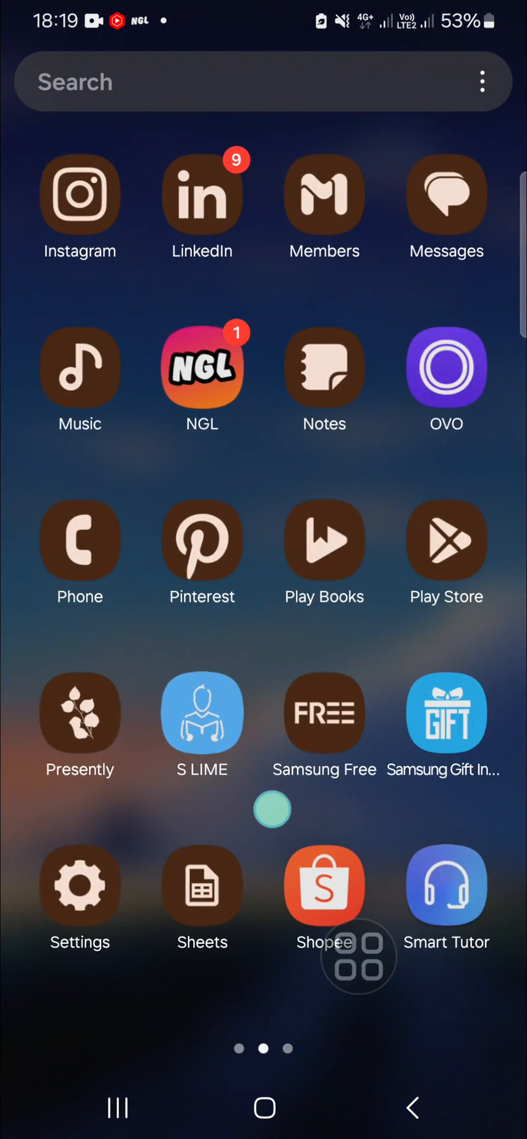
pyautogui.hscroll(-3)
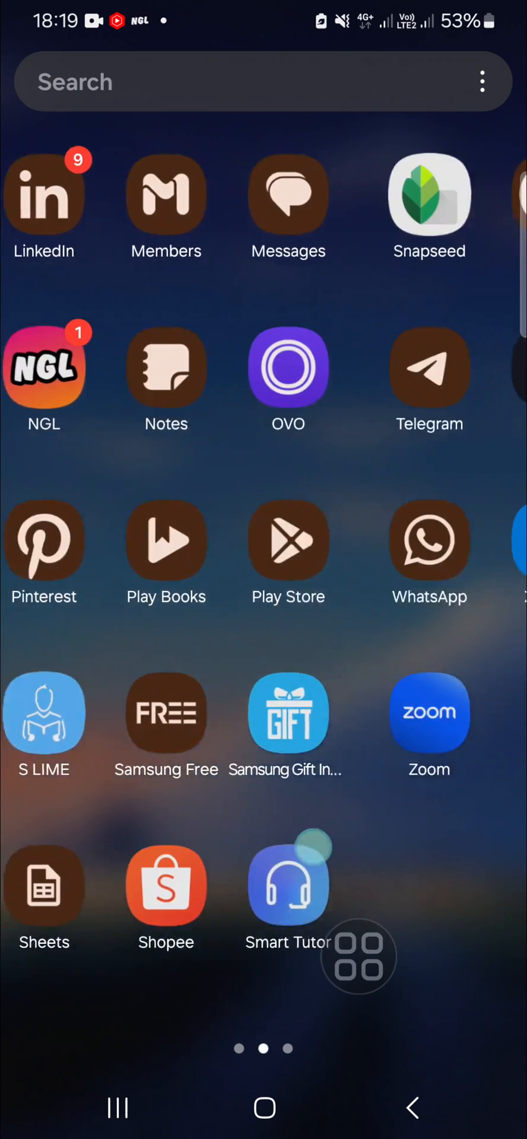